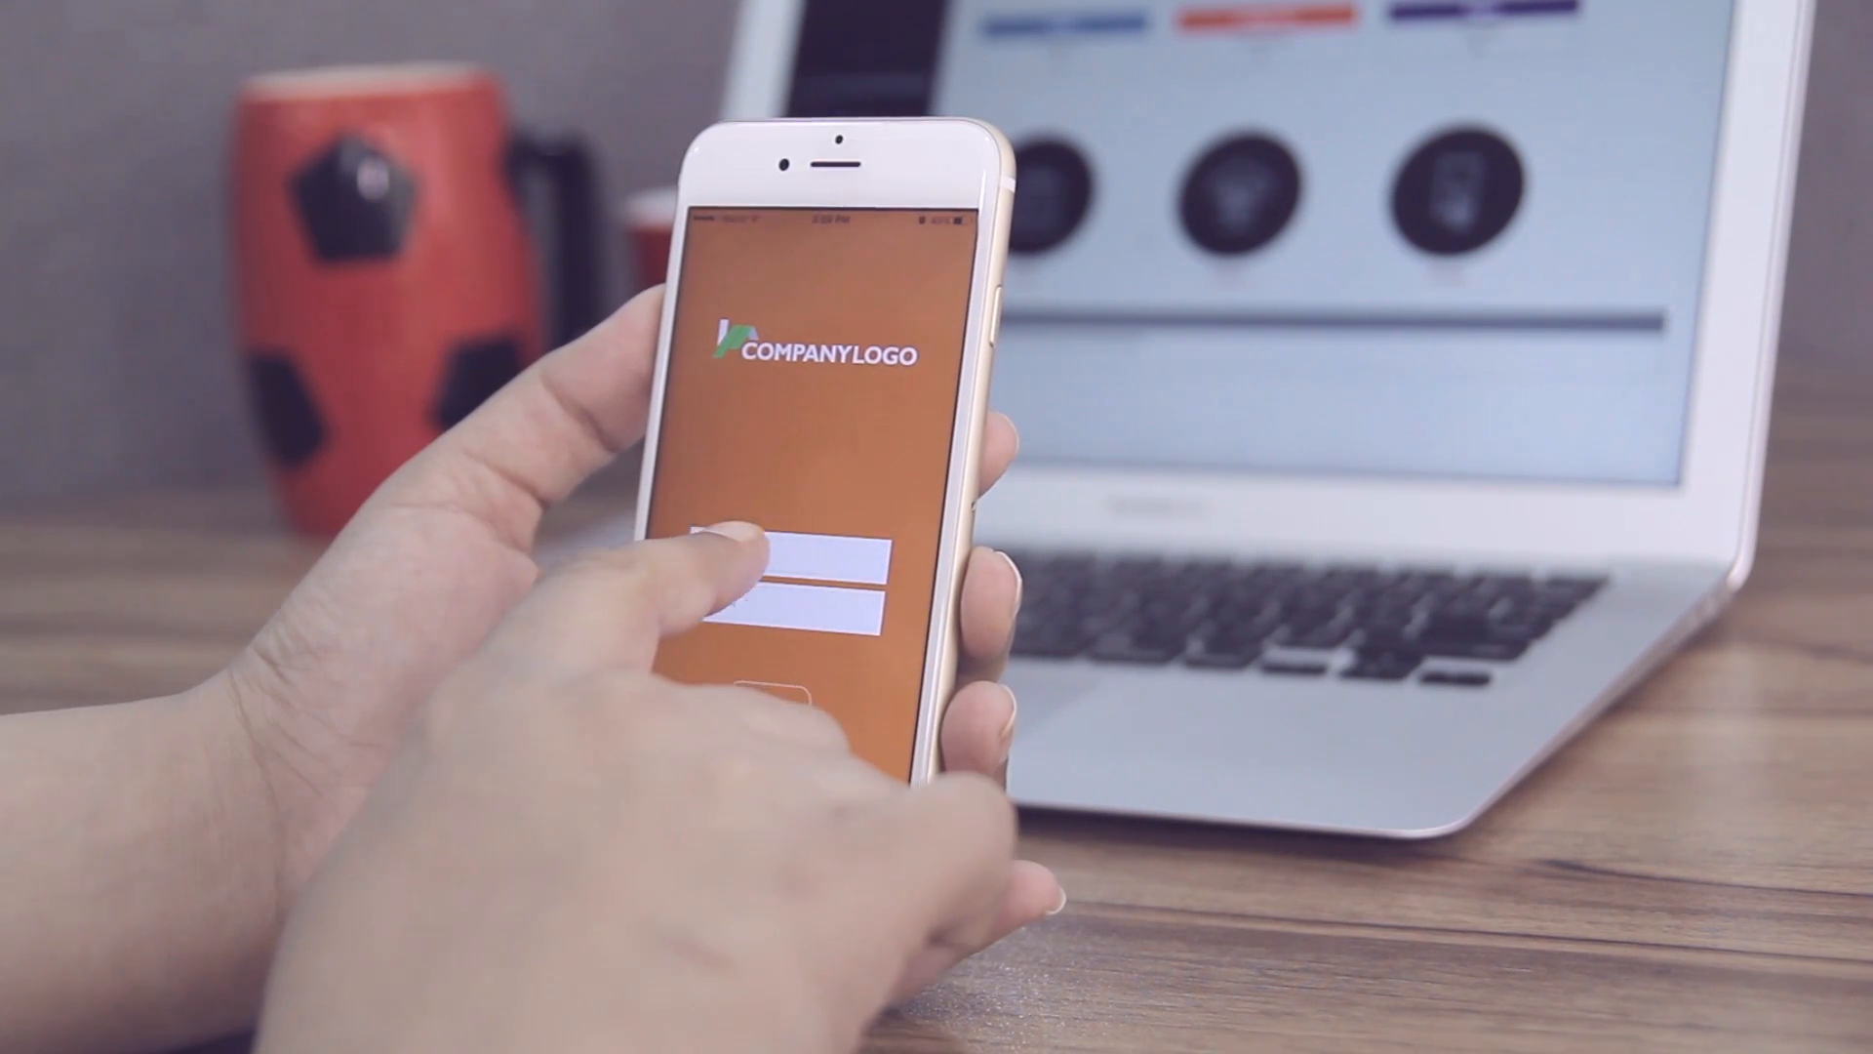
Enter the account credentials and log in to the Miracle app
click(776, 562)
text(Alice)
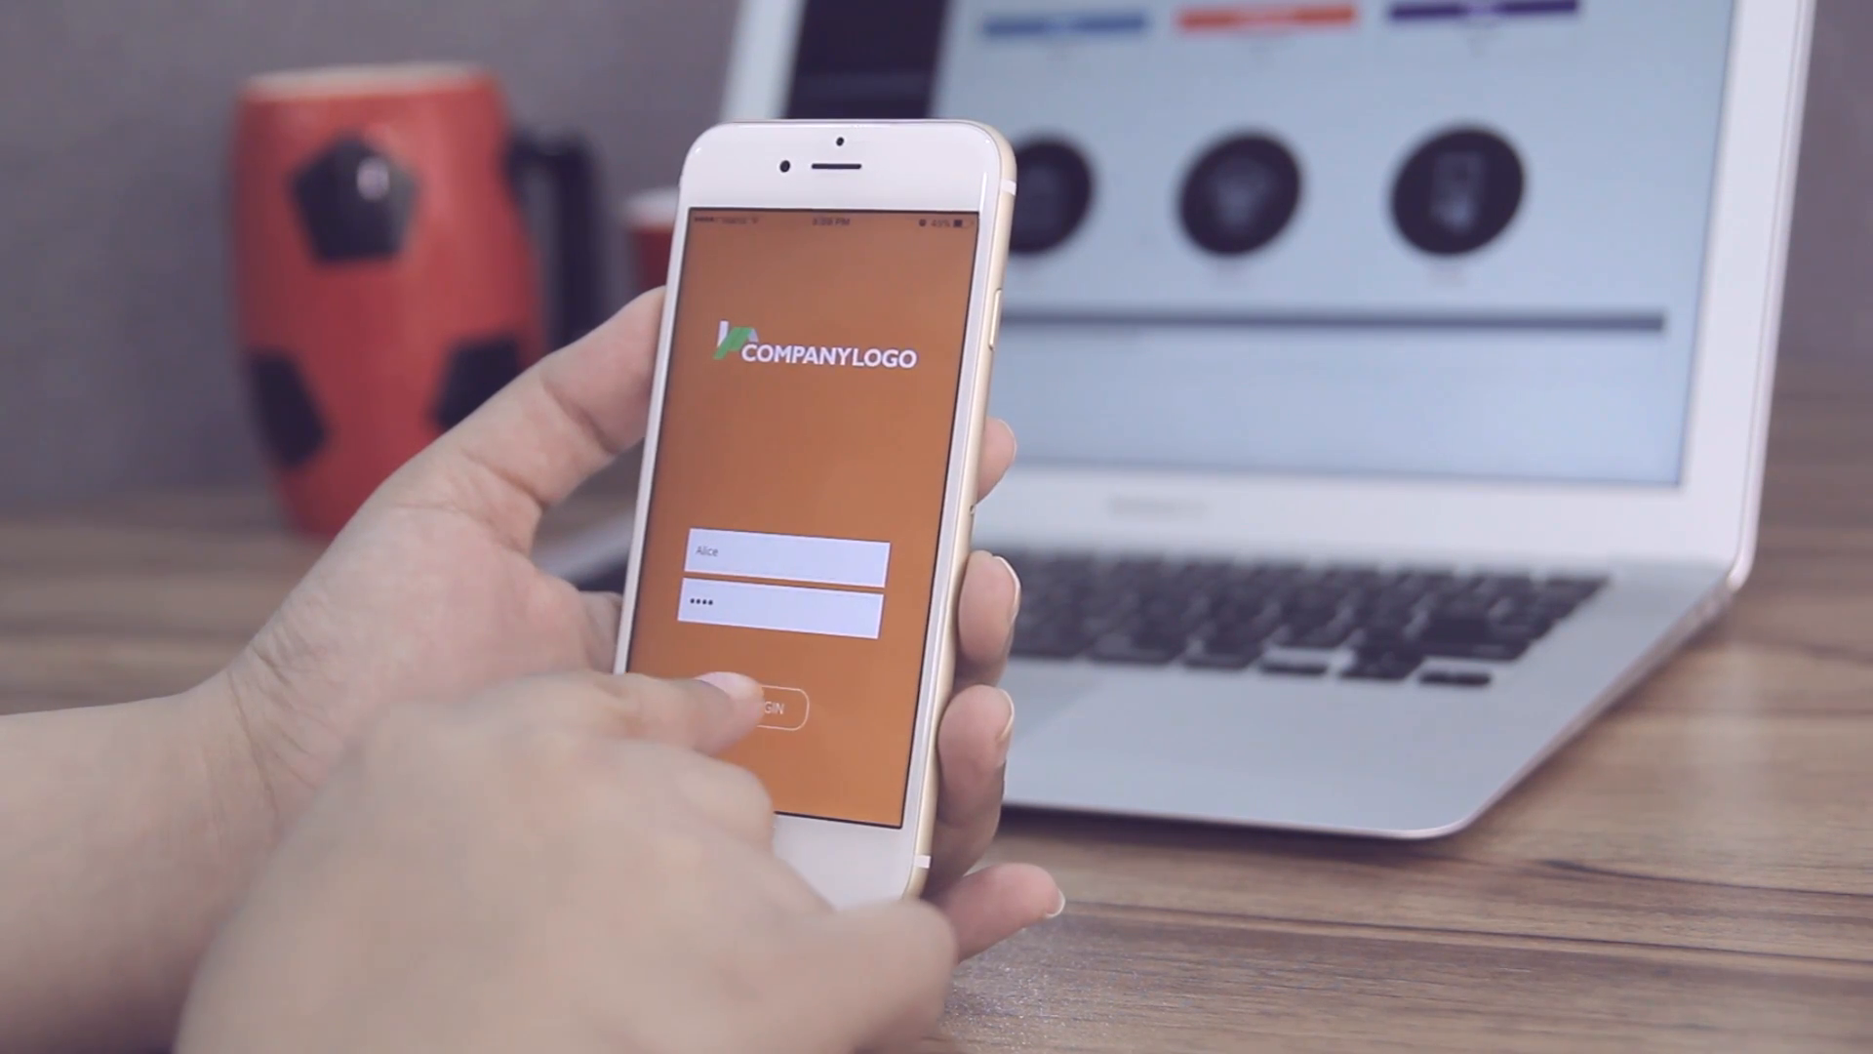
click(774, 711)
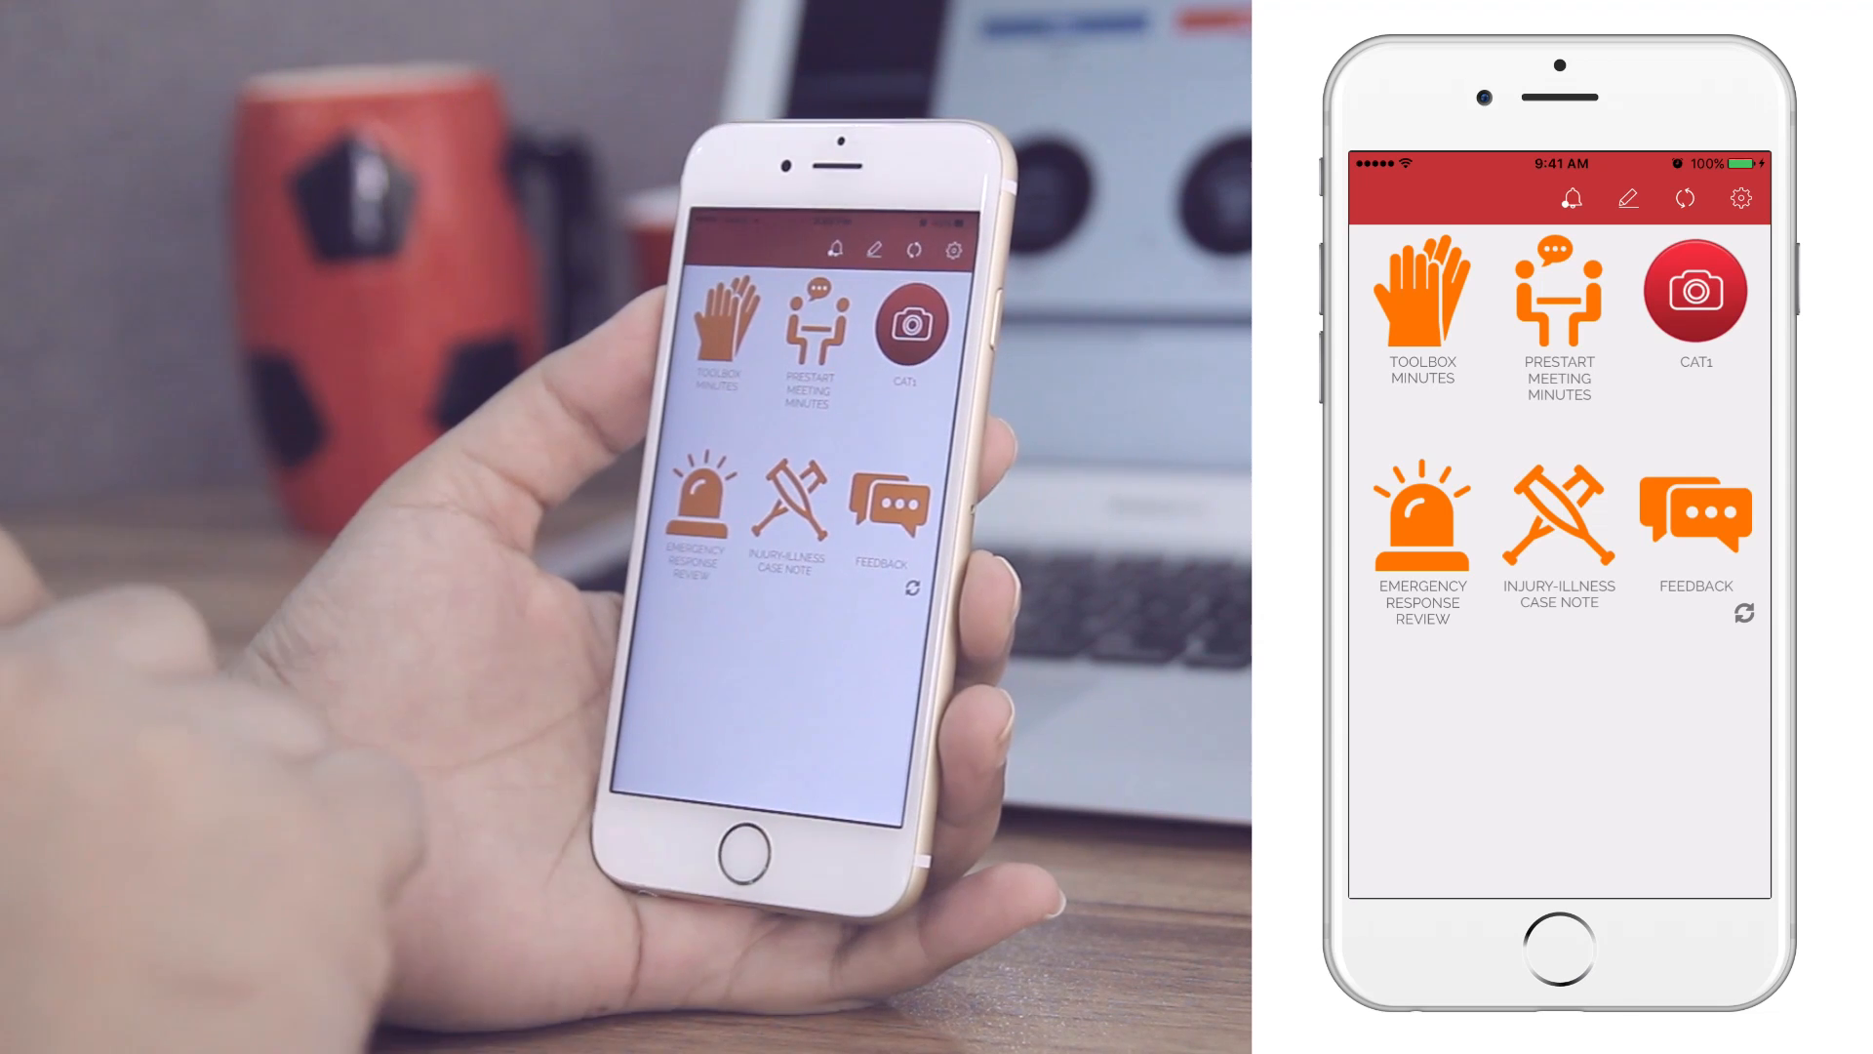
From settings, run Update Application and confirm with Proceed
click(1740, 198)
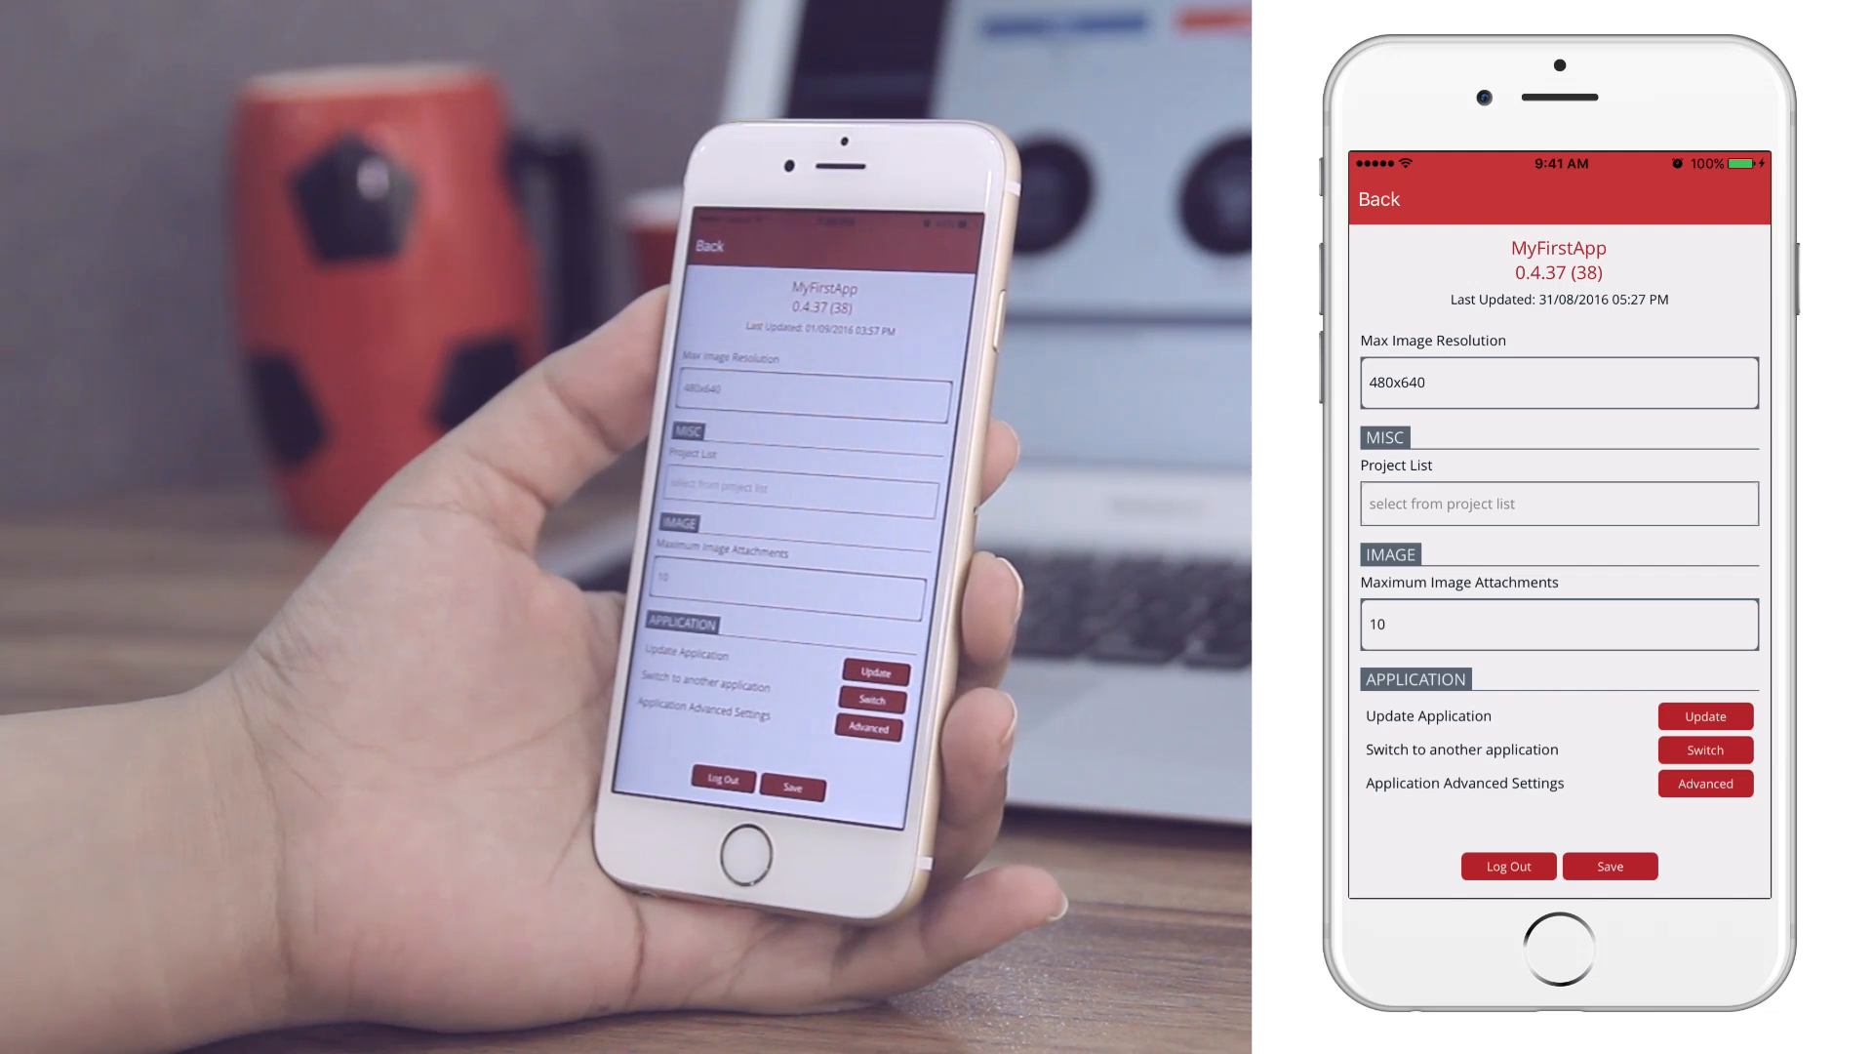
click(1705, 715)
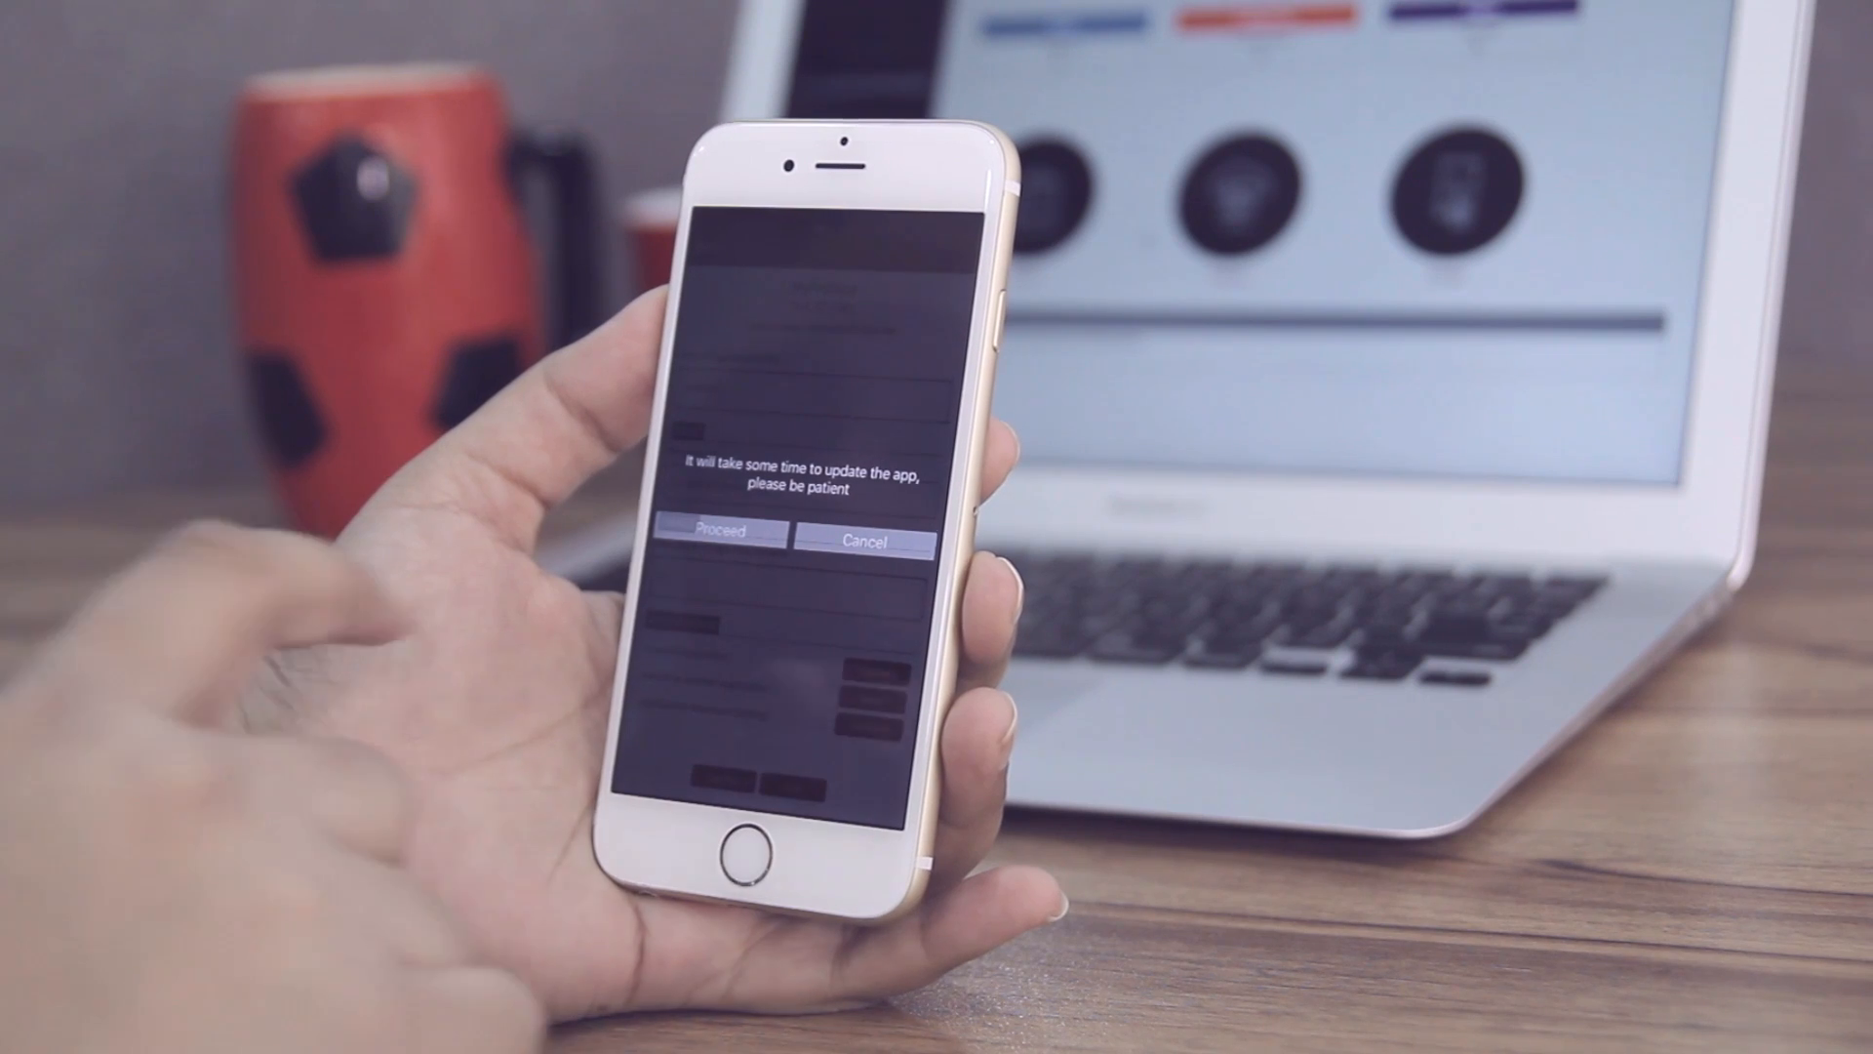
click(718, 532)
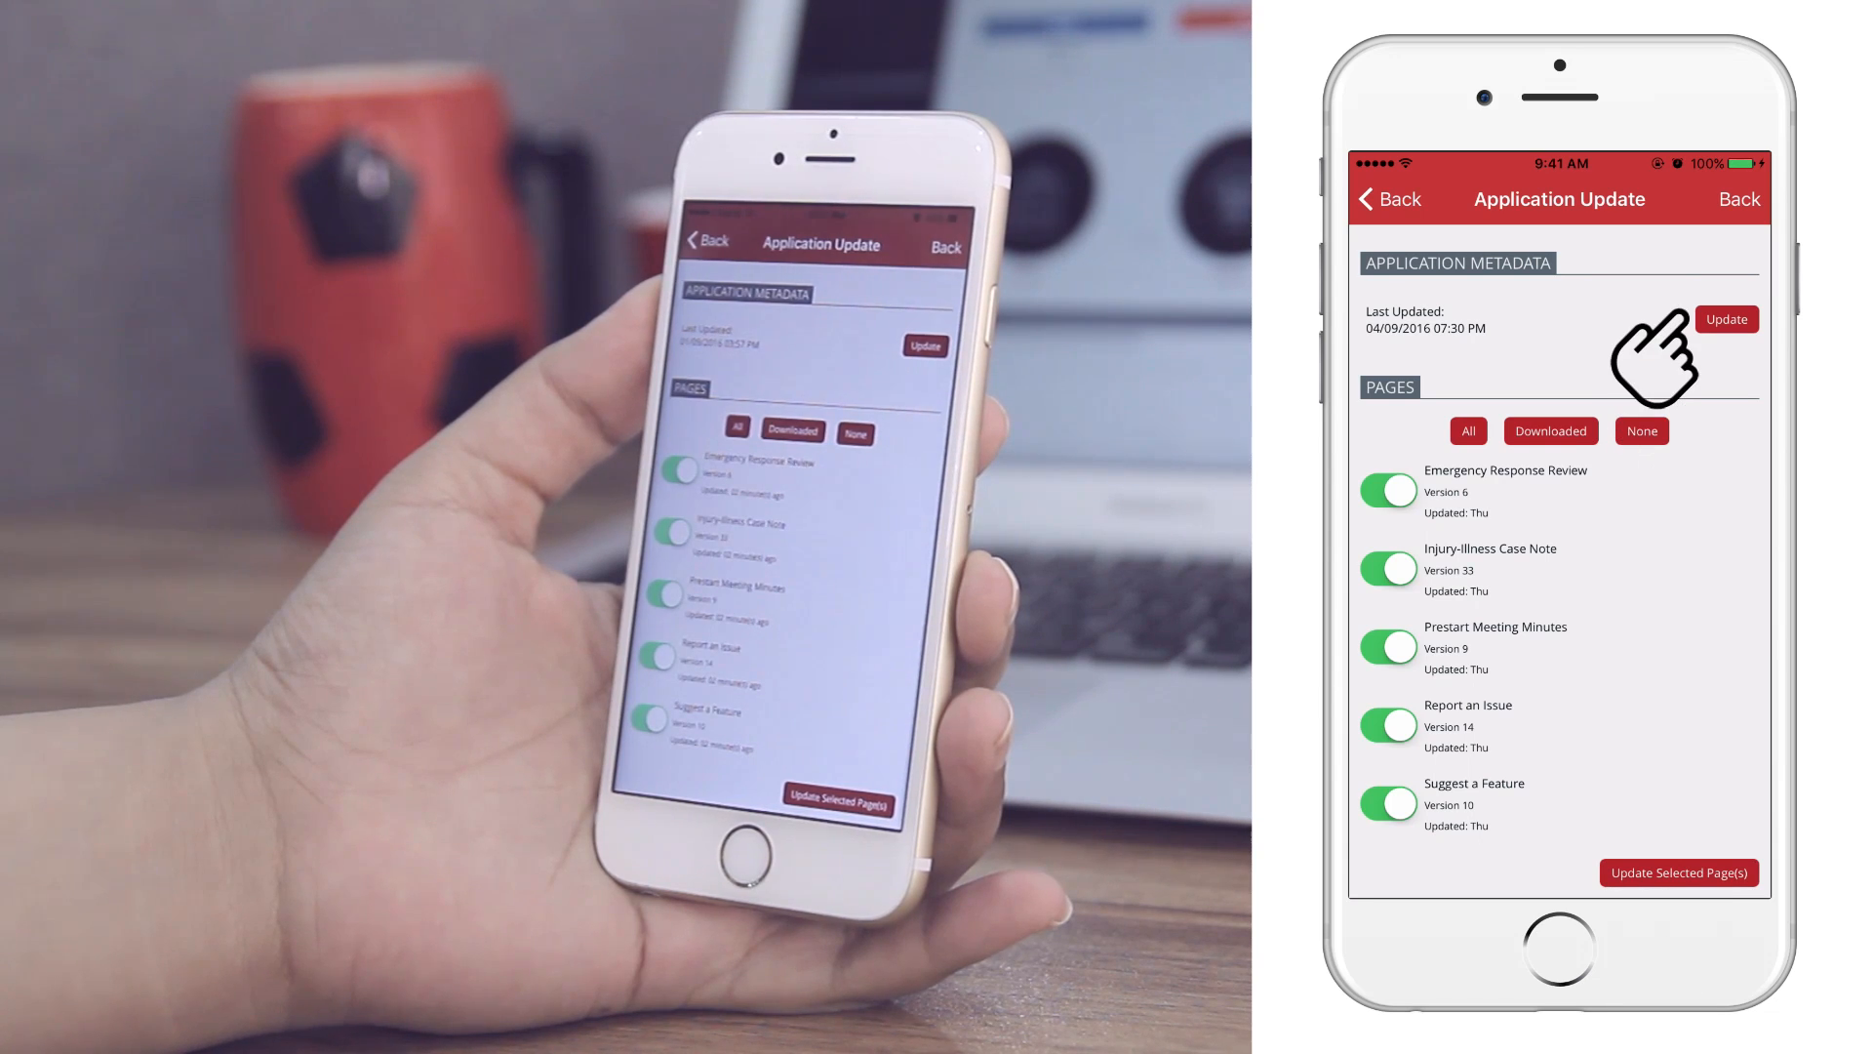
Update the Application Metadata, then update the selected form pages
click(1725, 320)
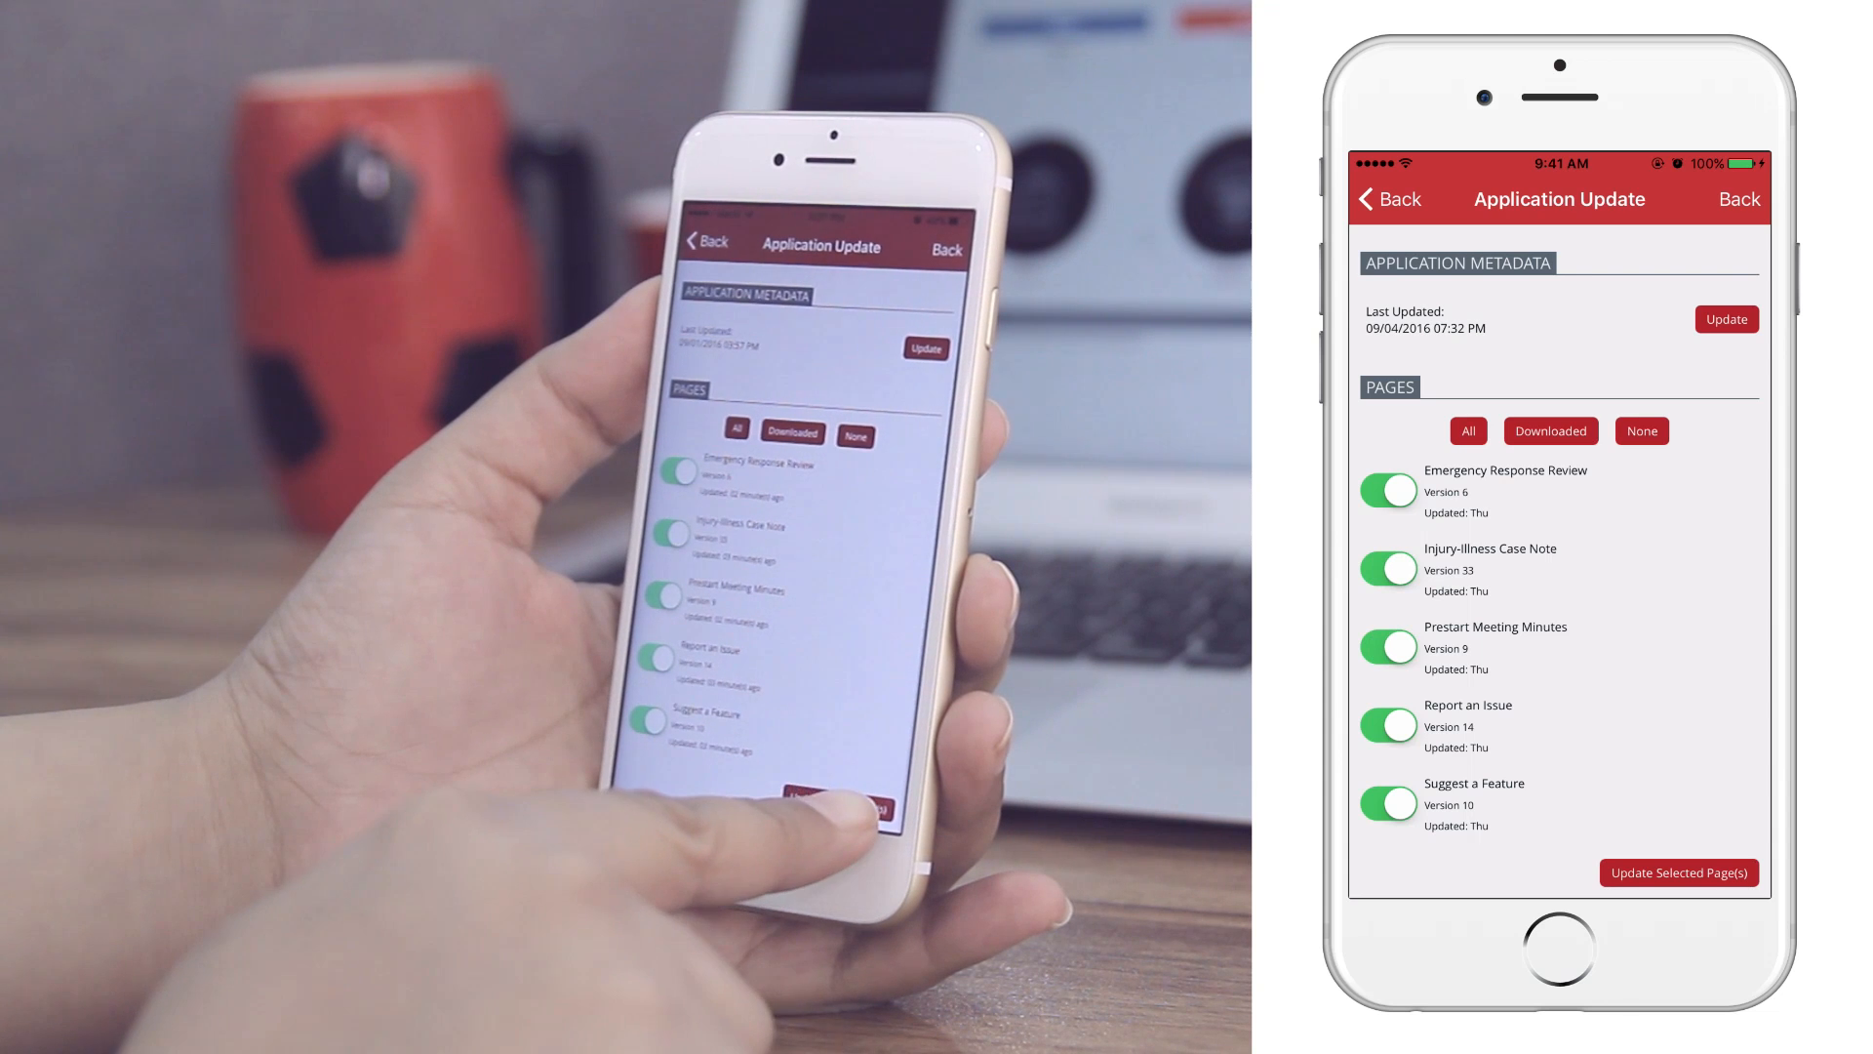
click(1677, 873)
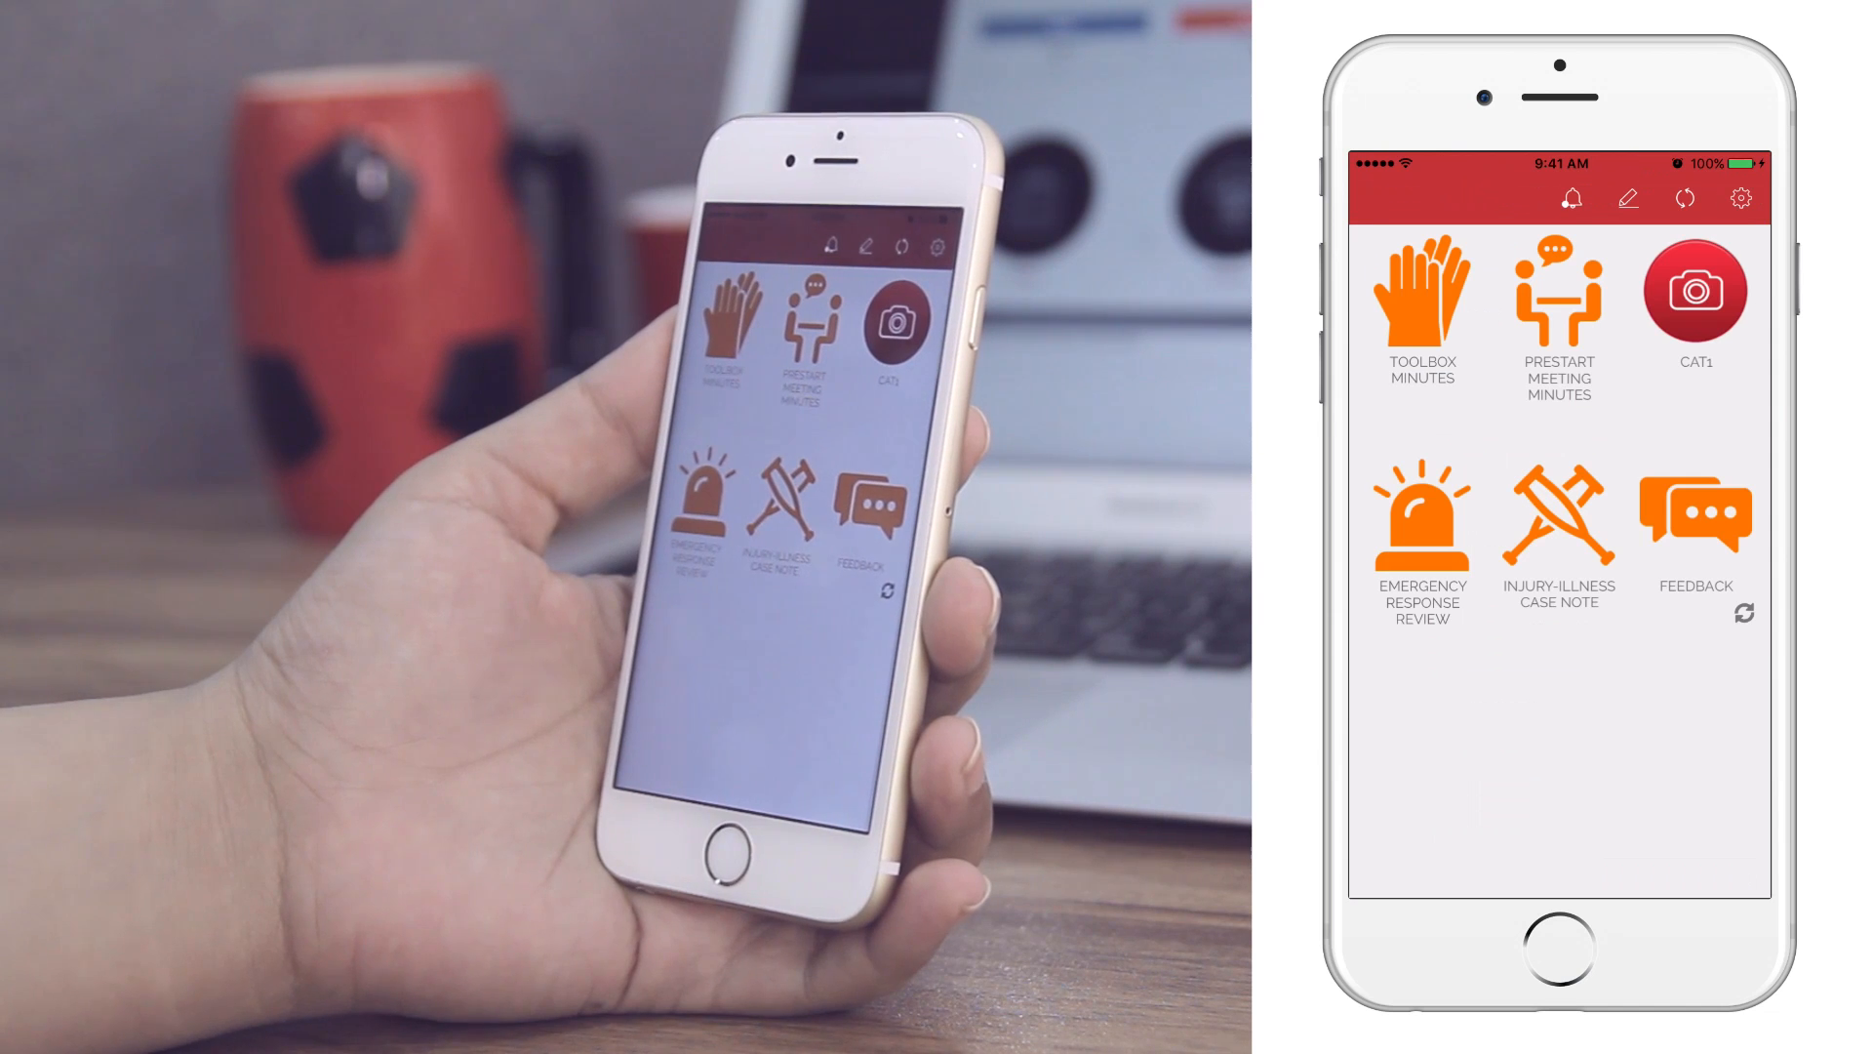
Open the Sync screen from the home screen's sync icon
click(1696, 516)
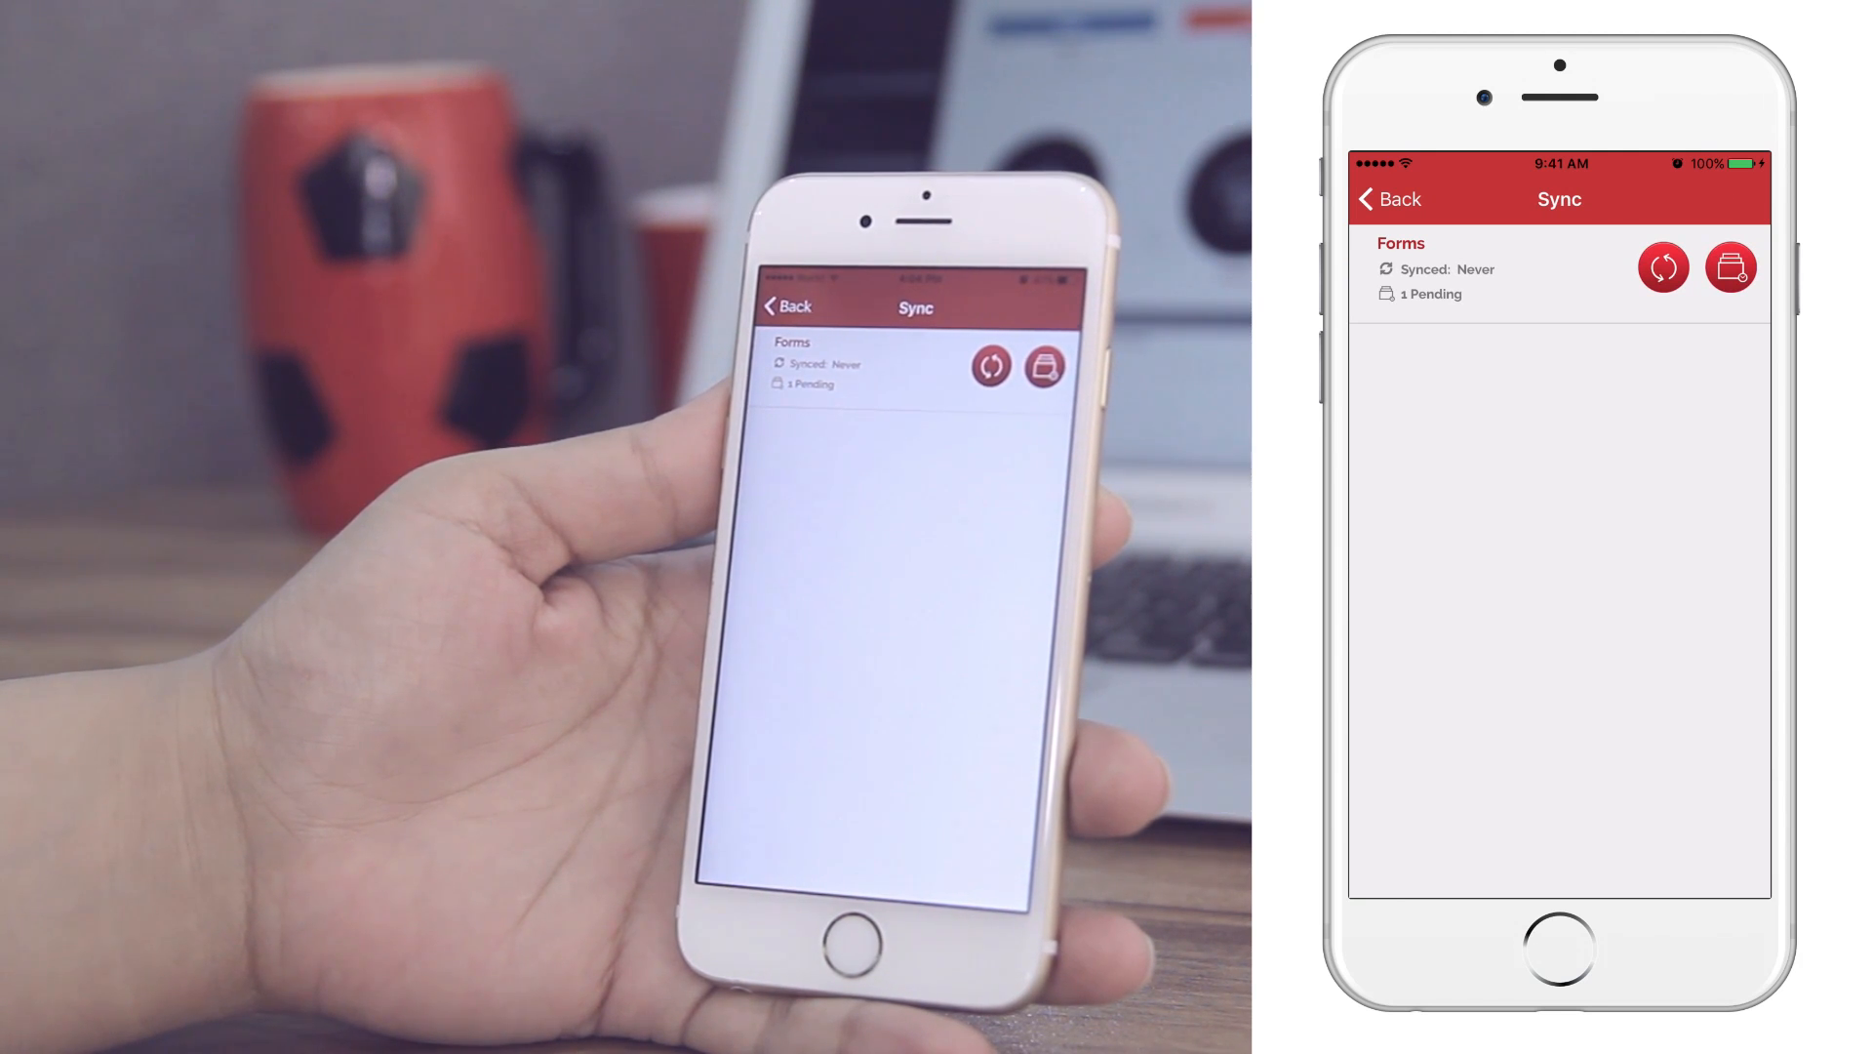
Open the Forms pending queue and upload the Report an Issue submission
click(1730, 266)
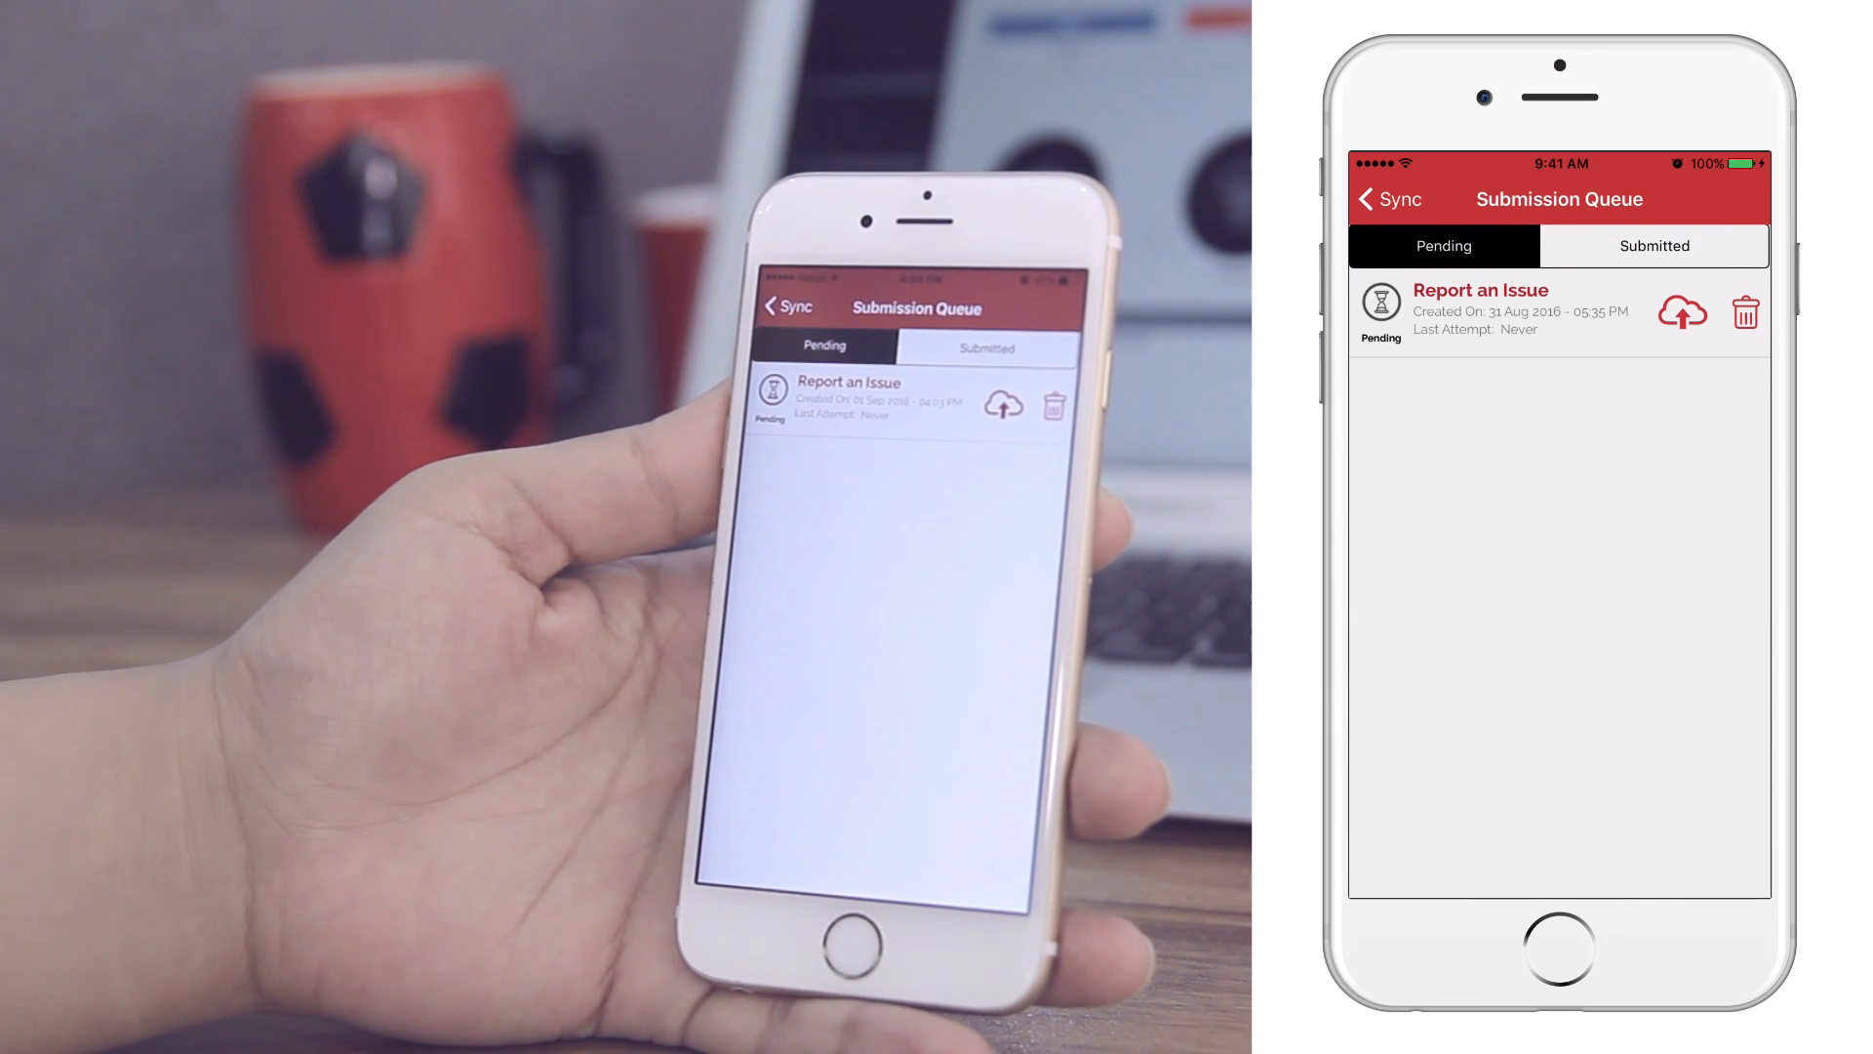
click(1682, 312)
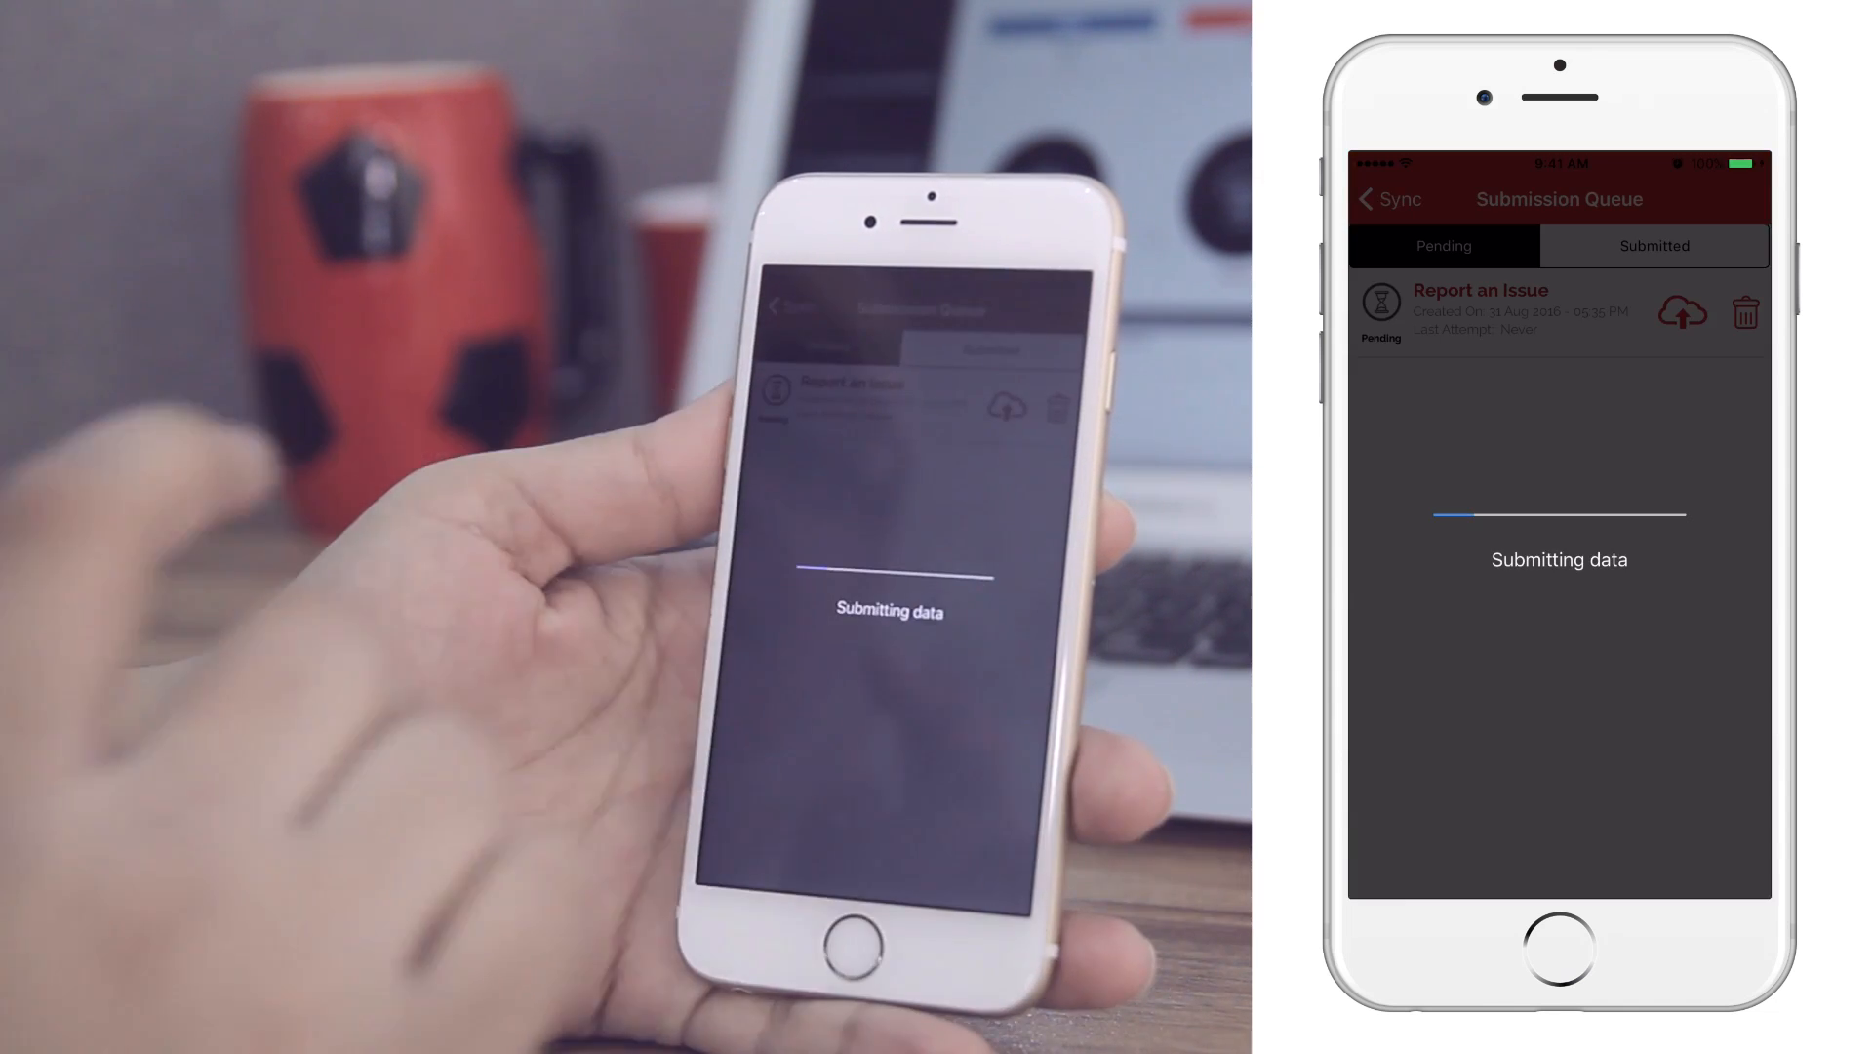